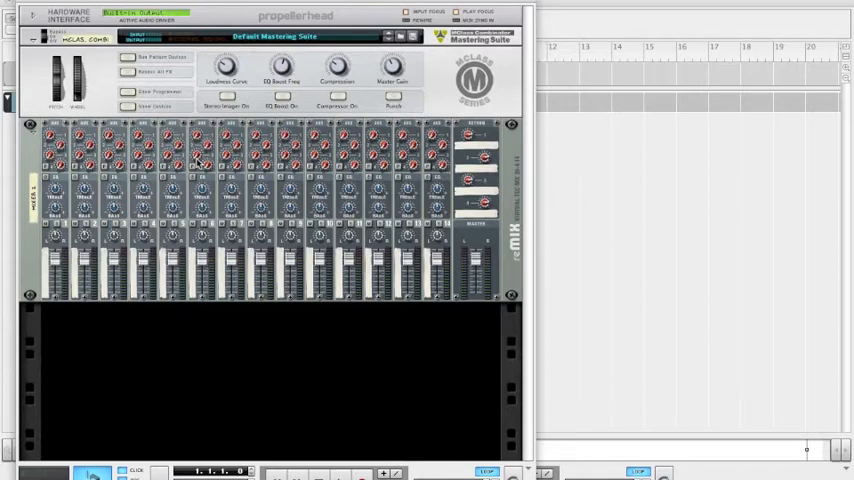
{"action": "mouse_move", "coordinate": [166, 340]}
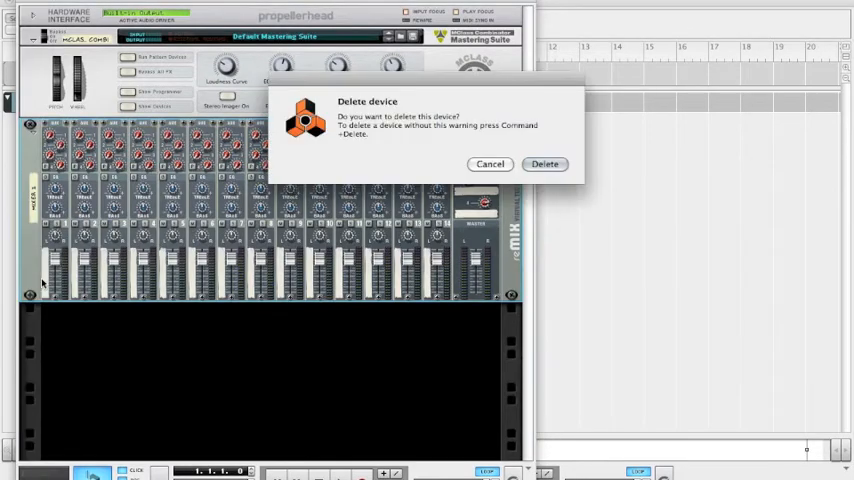
- Confirm deletion of the unwanted device, leaving the 14-channel mixer in the rack
{"action": "left_click", "coordinate": [544, 164]}
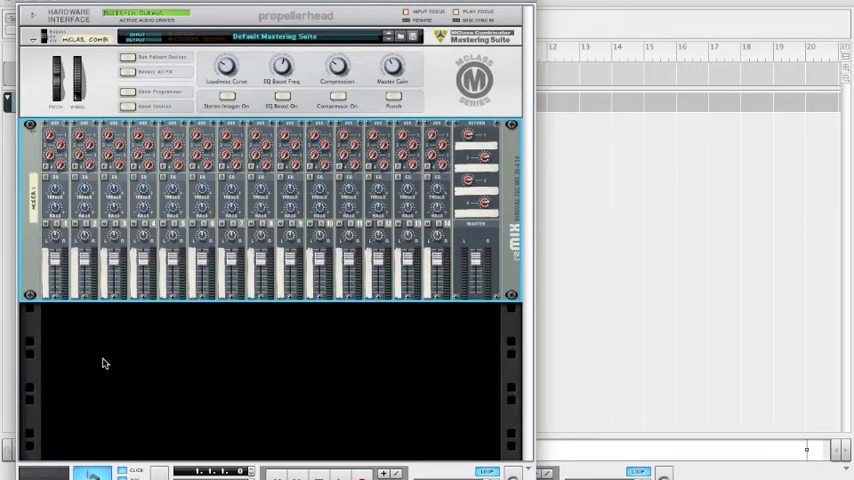
{"action": "right_click", "coordinate": [104, 364]}
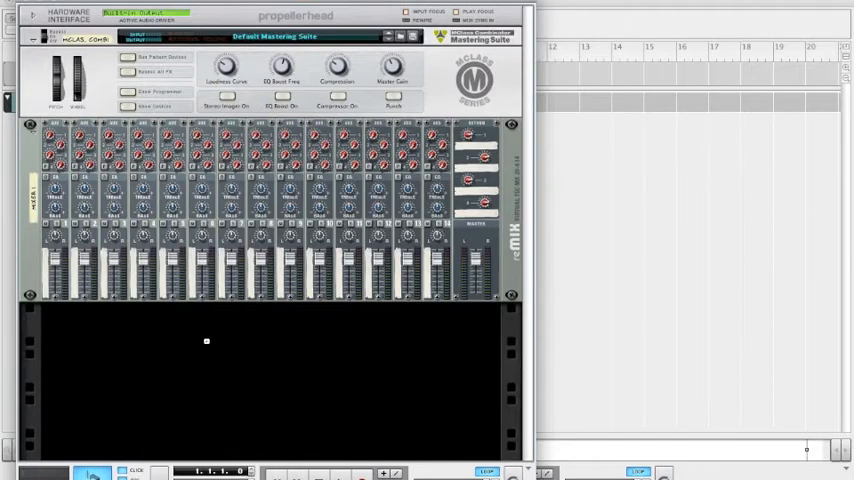
{"action": "scroll", "scroll_direction": "down", "scroll_amount": 3}
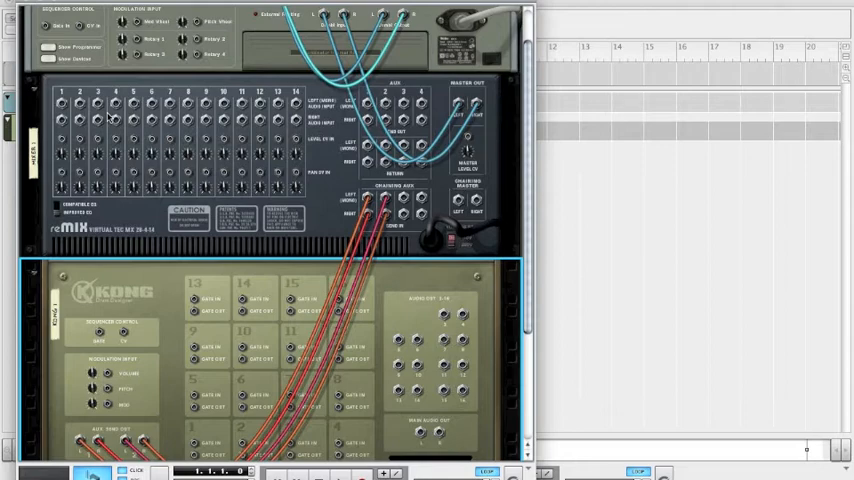
{"action": "mouse_move", "coordinate": [444, 318]}
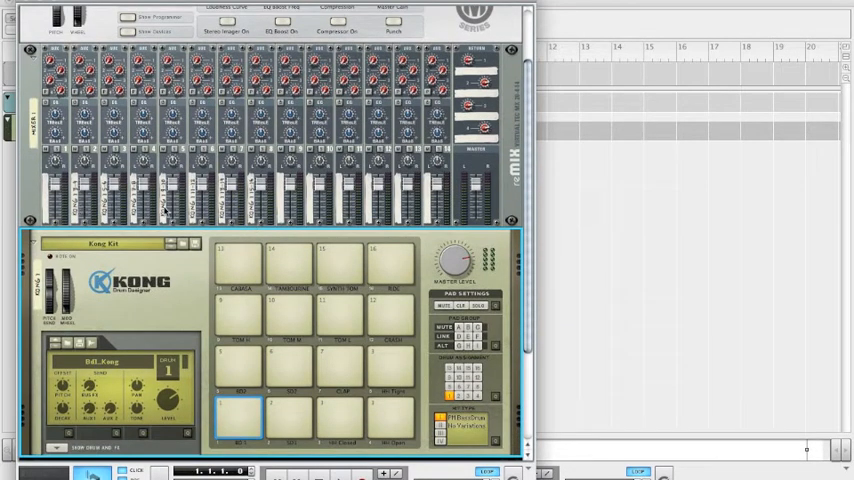
{"action": "mouse_move", "coordinate": [276, 394]}
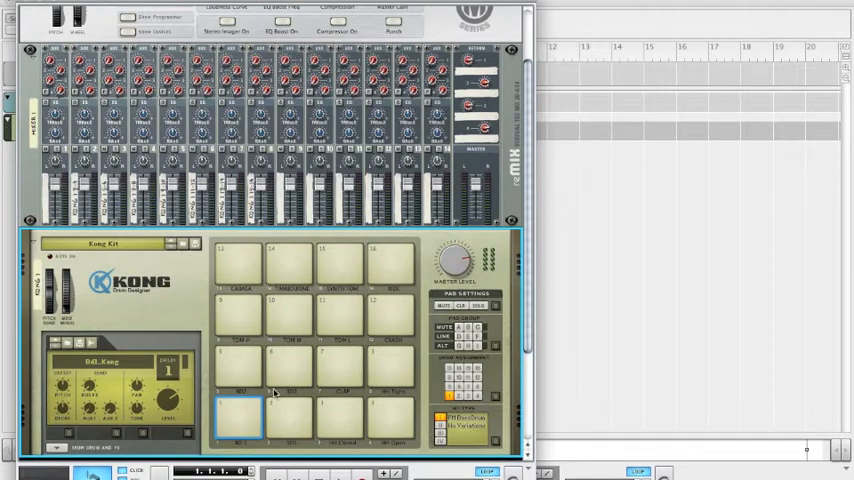
{"action": "mouse_move", "coordinate": [92, 204]}
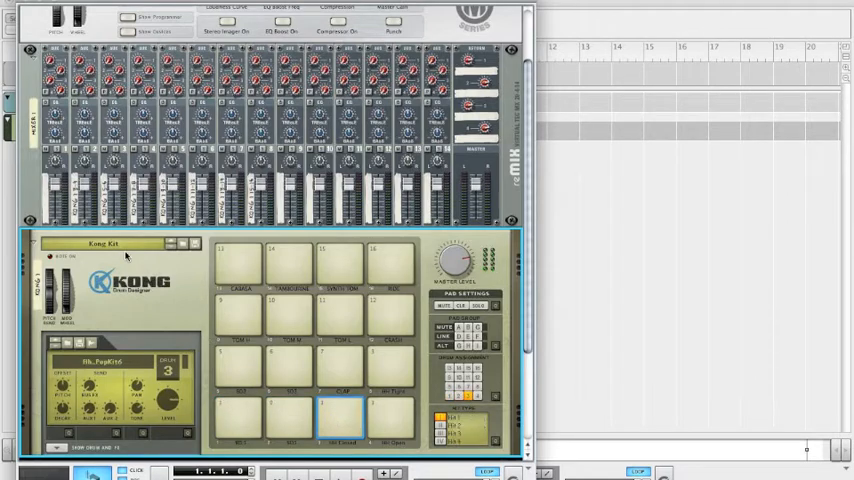
- Route Kong's individual pad outputs to separate mixer channels and audition a drum pad
{"action": "right_click", "coordinate": [124, 256]}
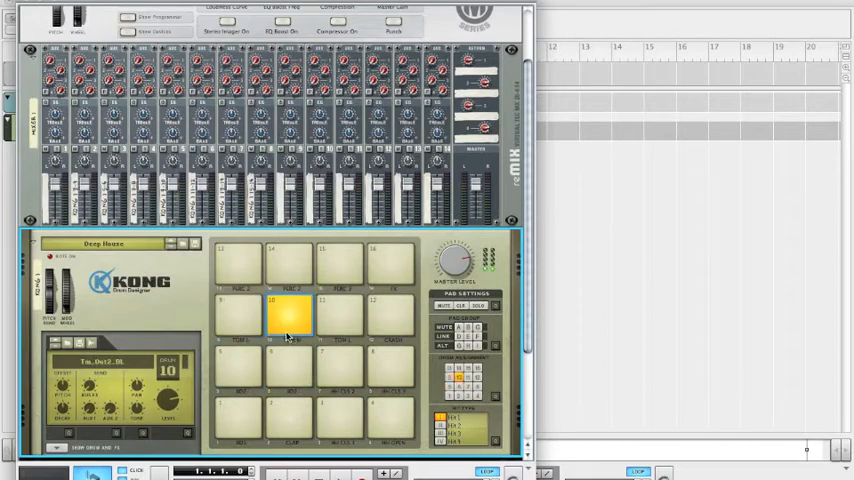
{"action": "left_click", "coordinate": [388, 316]}
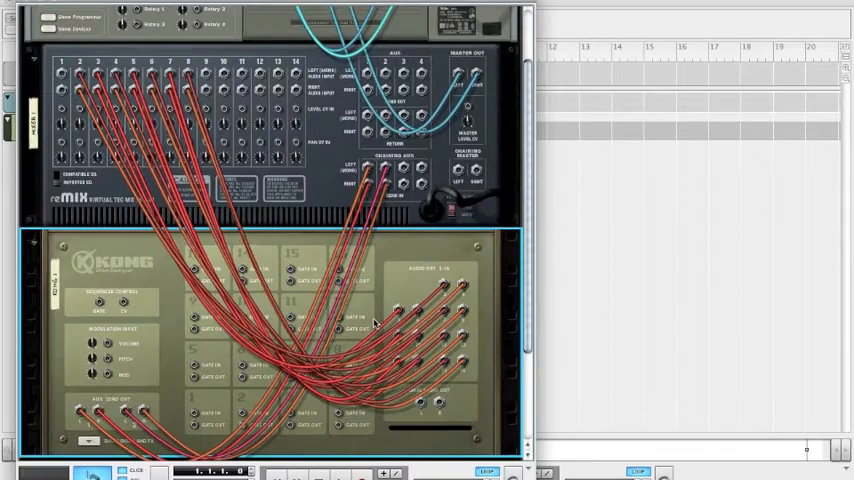
- Scroll the rear rack view to reach Kong's cabled outputs
{"action": "scroll", "scroll_direction": "down", "scroll_amount": 3}
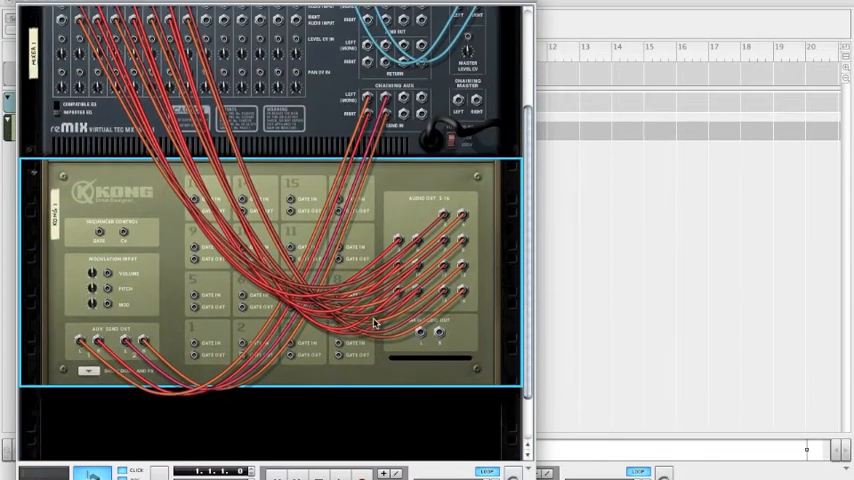
{"action": "scroll", "scroll_direction": "down", "scroll_amount": 3}
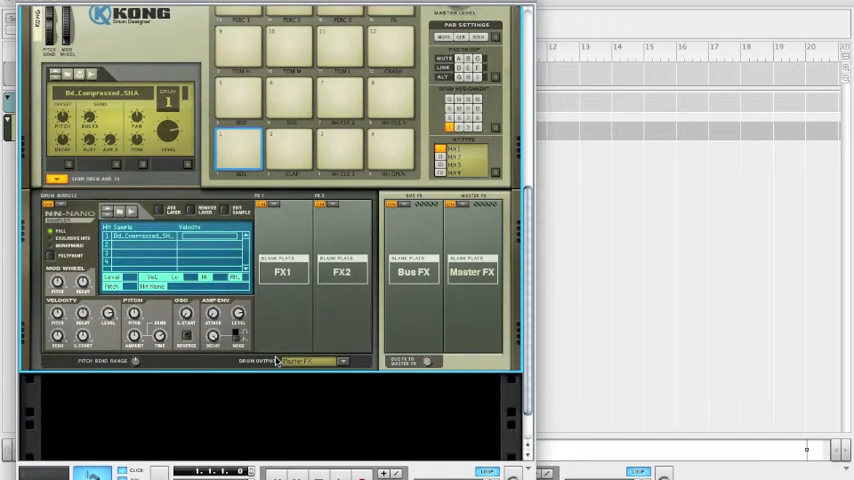
- Select several Kong drum pads in turn to review their settings
{"action": "left_click", "coordinate": [310, 360]}
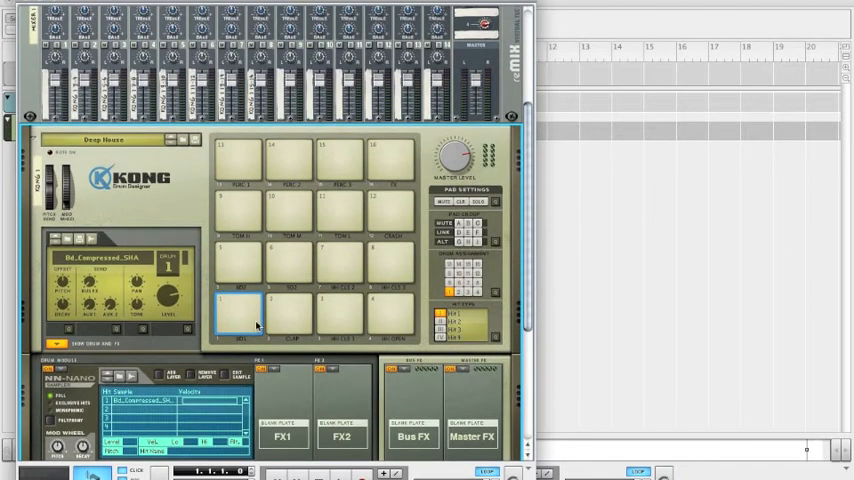
{"action": "left_click", "coordinate": [238, 316]}
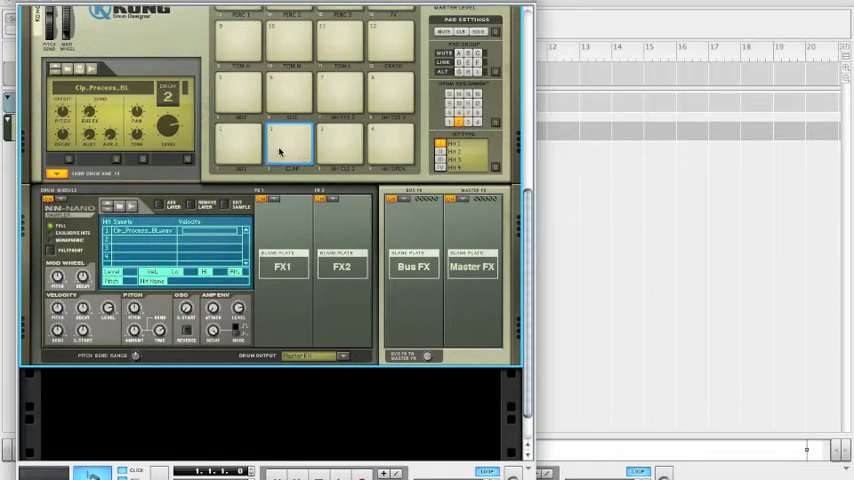
{"action": "left_click", "coordinate": [316, 356]}
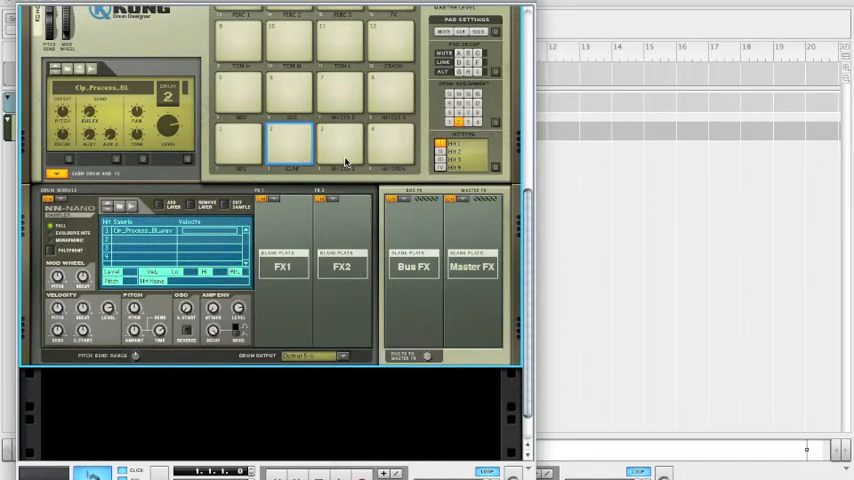
{"action": "left_click", "coordinate": [340, 144]}
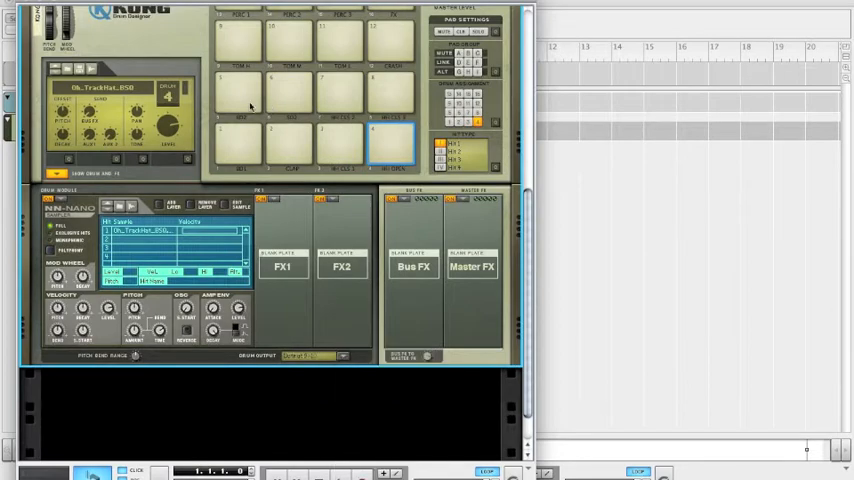
- Assign a pad's output destination from its Output list, then check further pads
{"action": "left_click", "coordinate": [312, 356]}
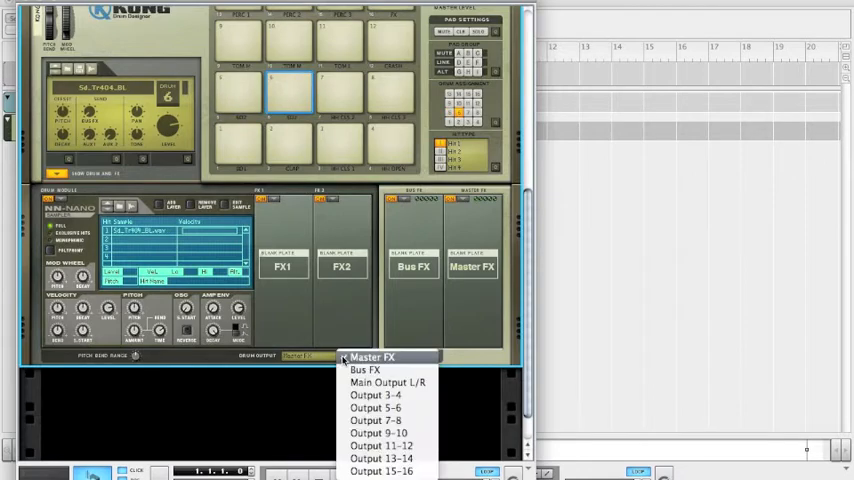
{"action": "left_click", "coordinate": [380, 472]}
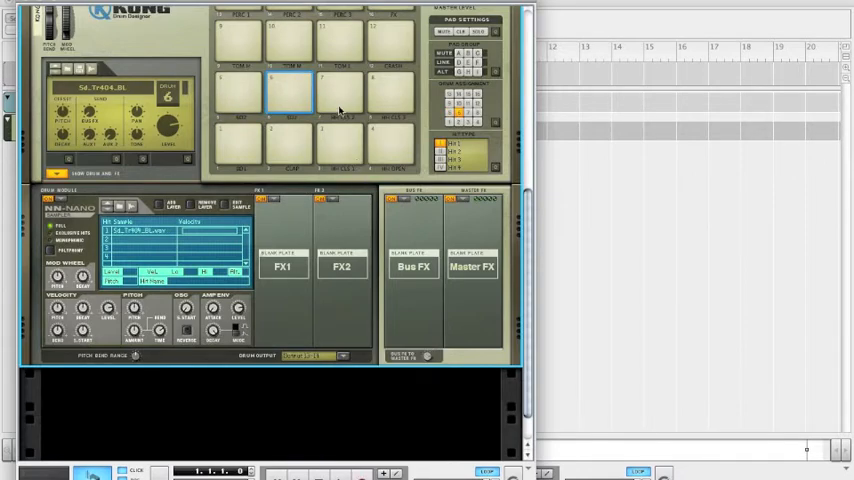
{"action": "left_click", "coordinate": [310, 356]}
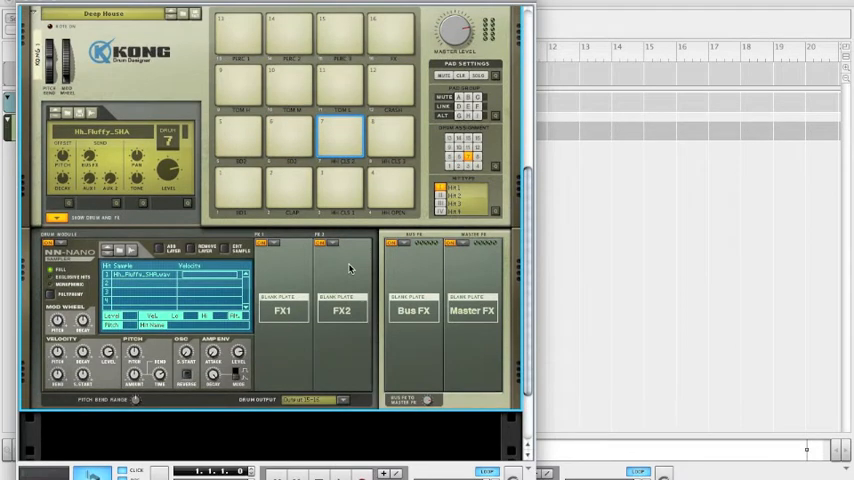
{"action": "mouse_move", "coordinate": [268, 192]}
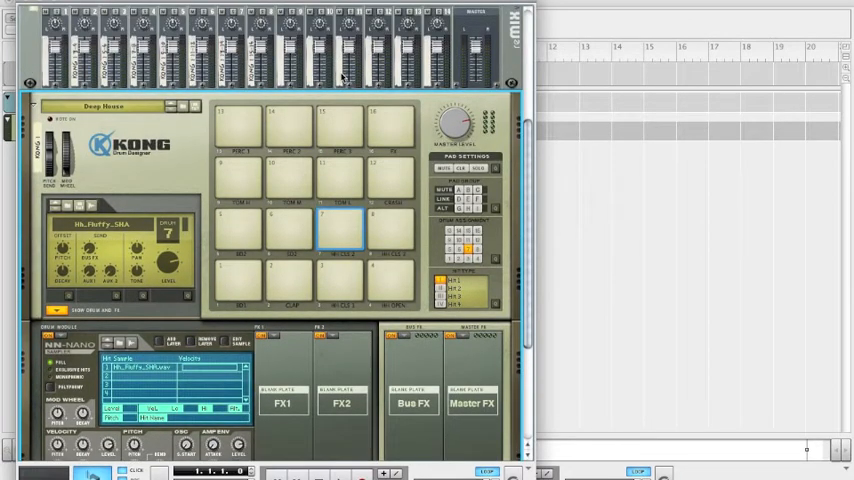
{"action": "mouse_move", "coordinate": [356, 192]}
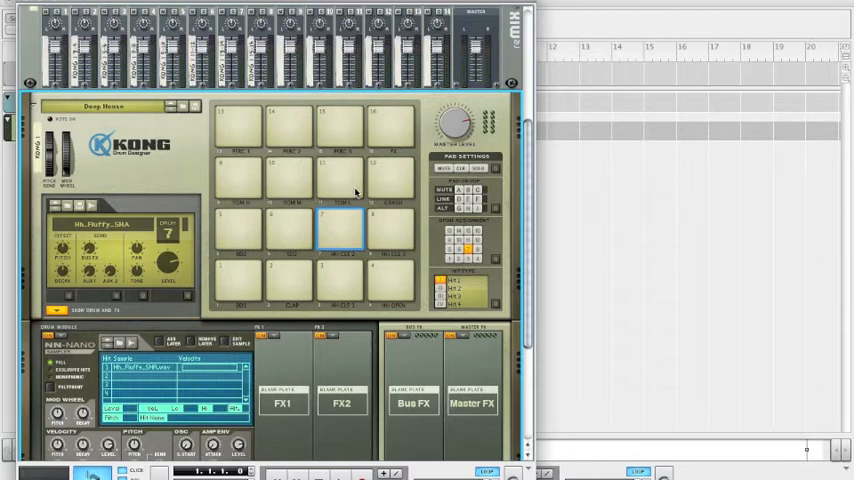
{"action": "left_click", "coordinate": [238, 178]}
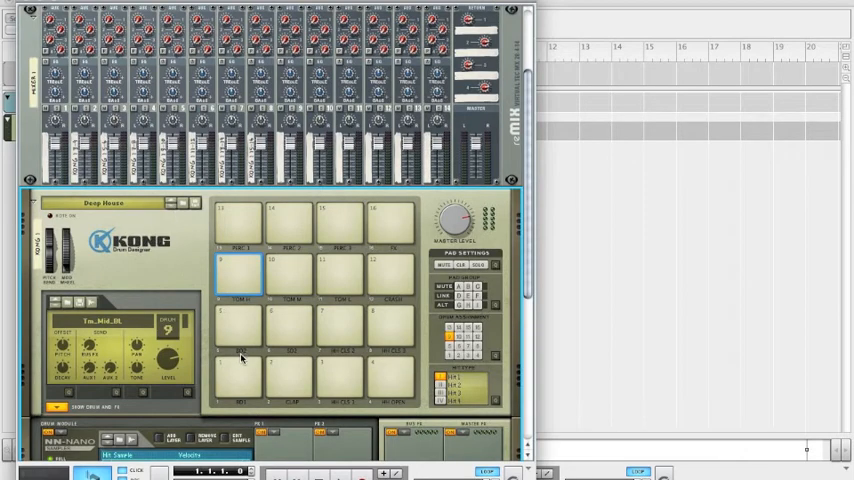
{"action": "left_click", "coordinate": [290, 378]}
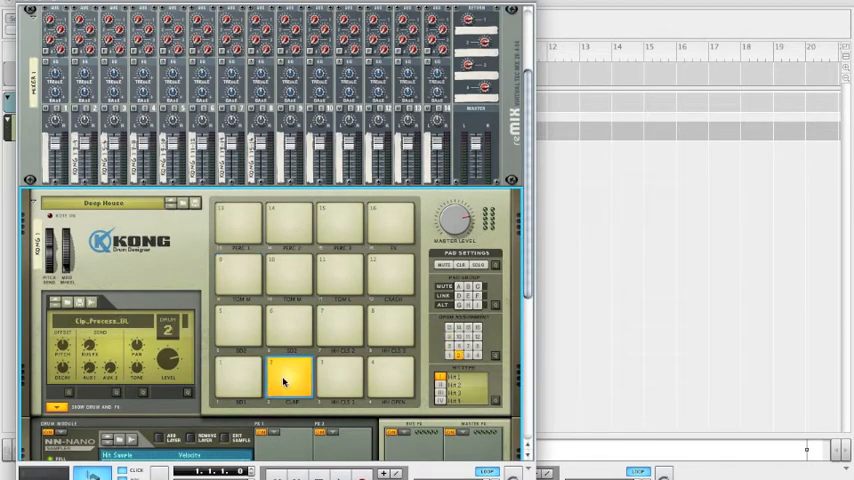
{"action": "left_click", "coordinate": [340, 376]}
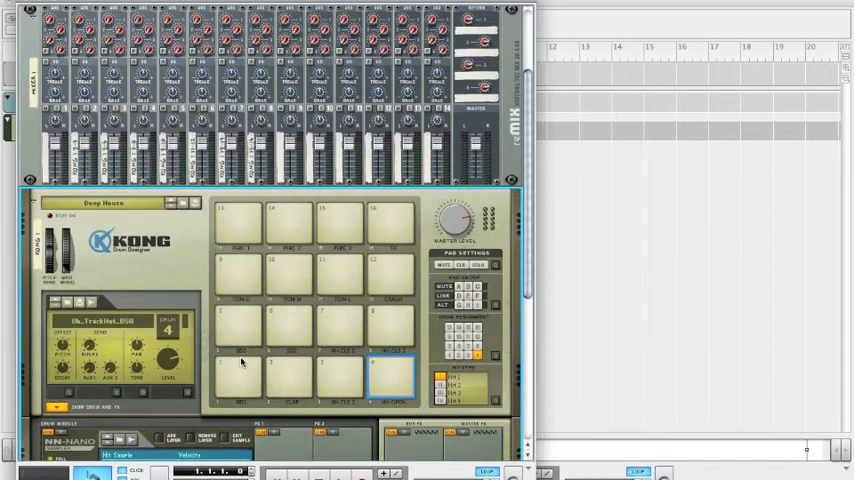
{"action": "left_click", "coordinate": [290, 324]}
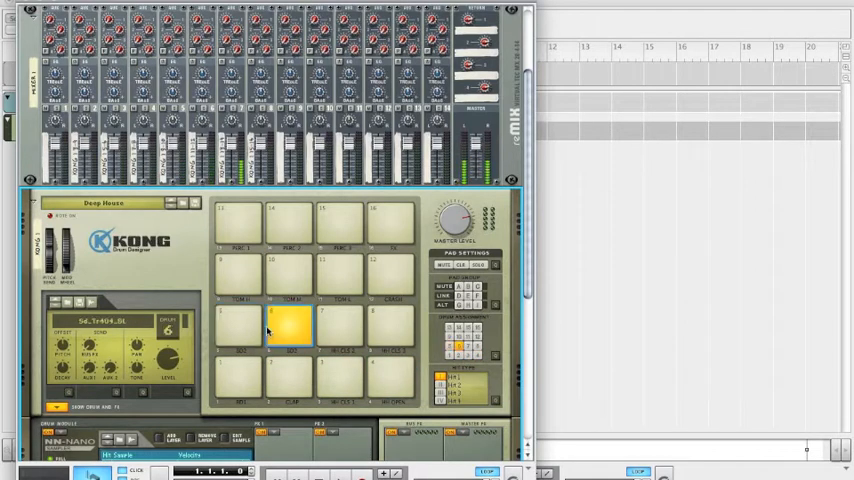
{"action": "left_click", "coordinate": [340, 376]}
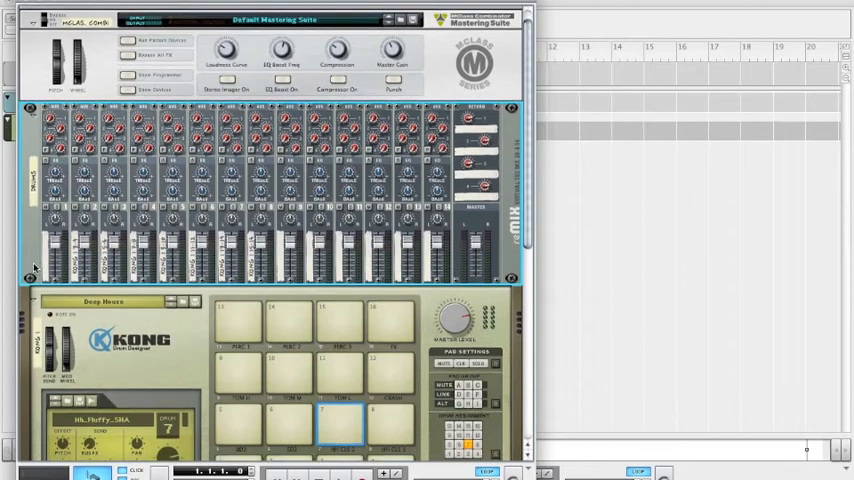
- Create a second 14:2 Mixer below Kong and begin adding an instrument beneath it
{"action": "scroll", "scroll_direction": "down", "scroll_amount": 3}
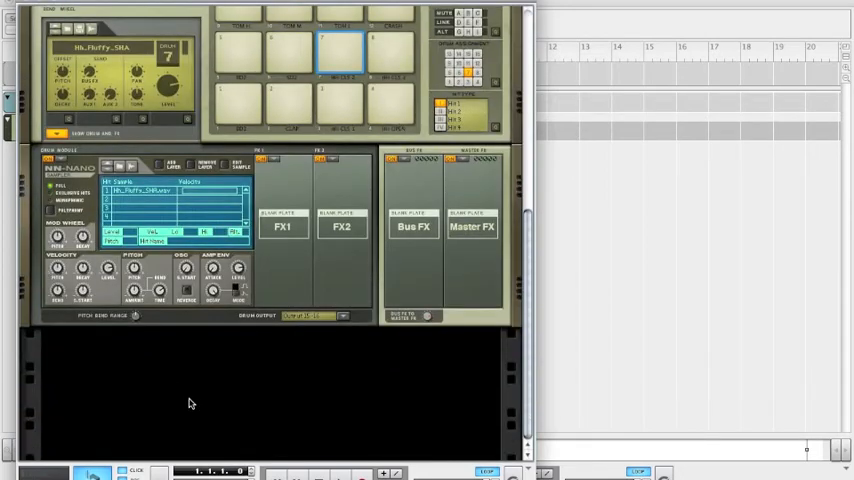
{"action": "right_click", "coordinate": [192, 404]}
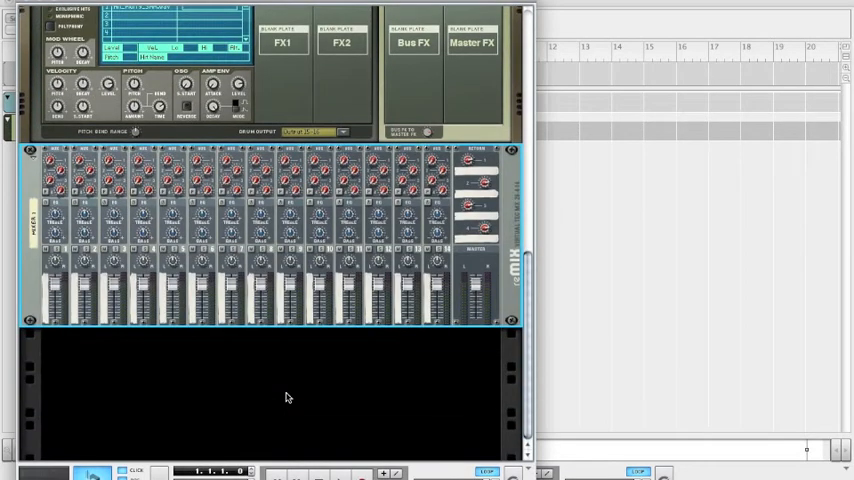
{"action": "right_click", "coordinate": [284, 398]}
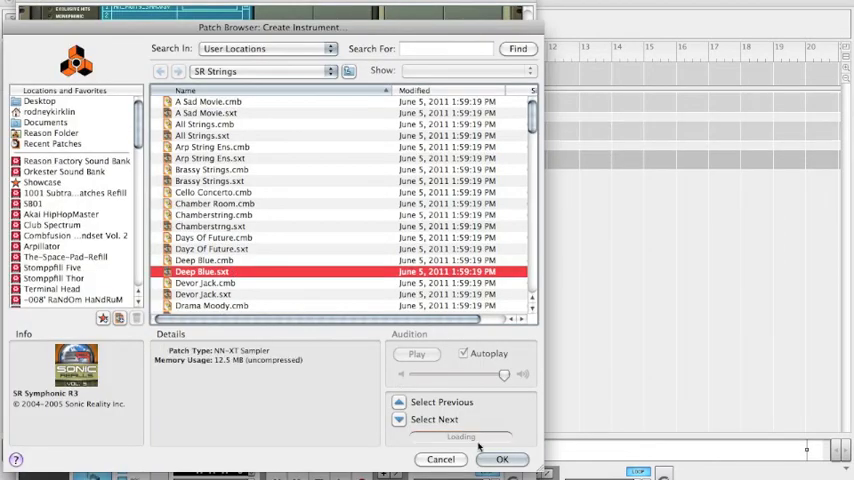
- Load a string patch into an NN-XT, then a second string patch into a Symphonic instrument
{"action": "left_click", "coordinate": [504, 460]}
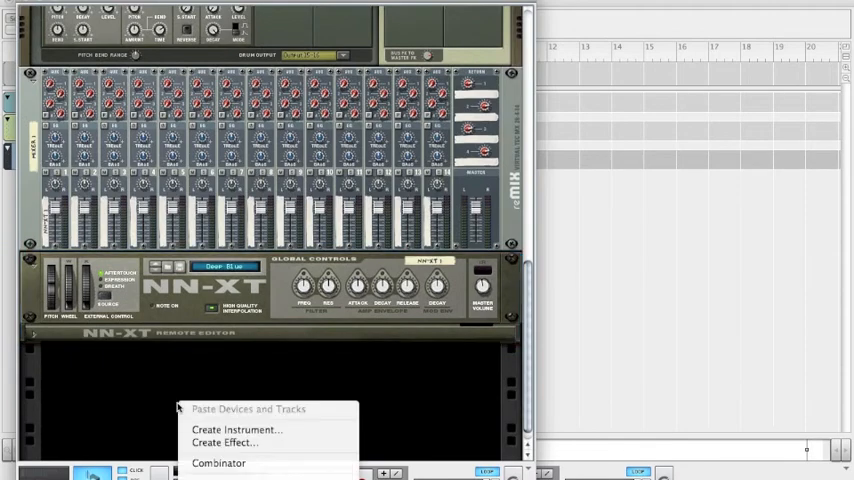
{"action": "left_click", "coordinate": [240, 436]}
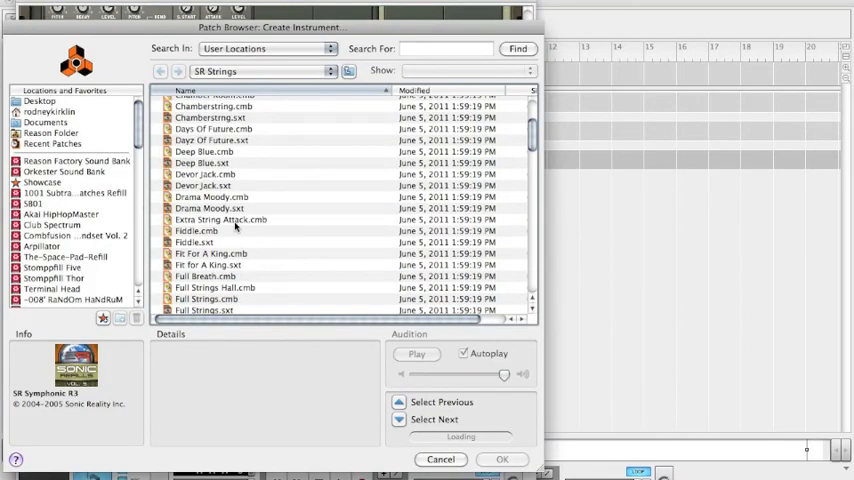
{"action": "left_click", "coordinate": [504, 460]}
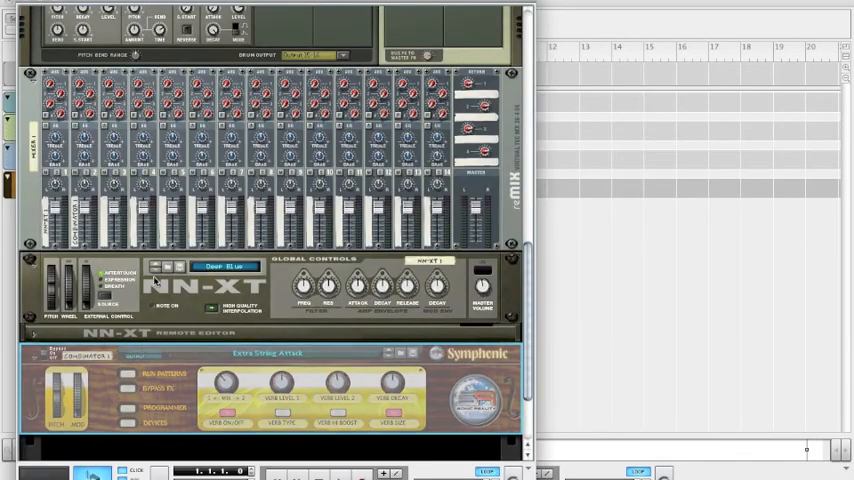